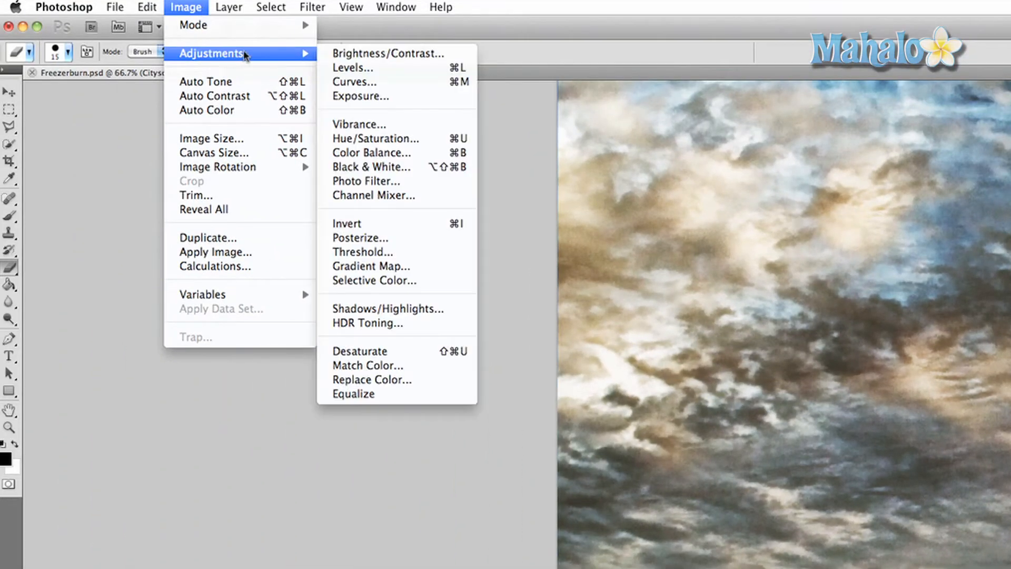
Shift the midtones toward yellow and push Cyan/Red to about +34 in Color Balance.
left_click(371, 153)
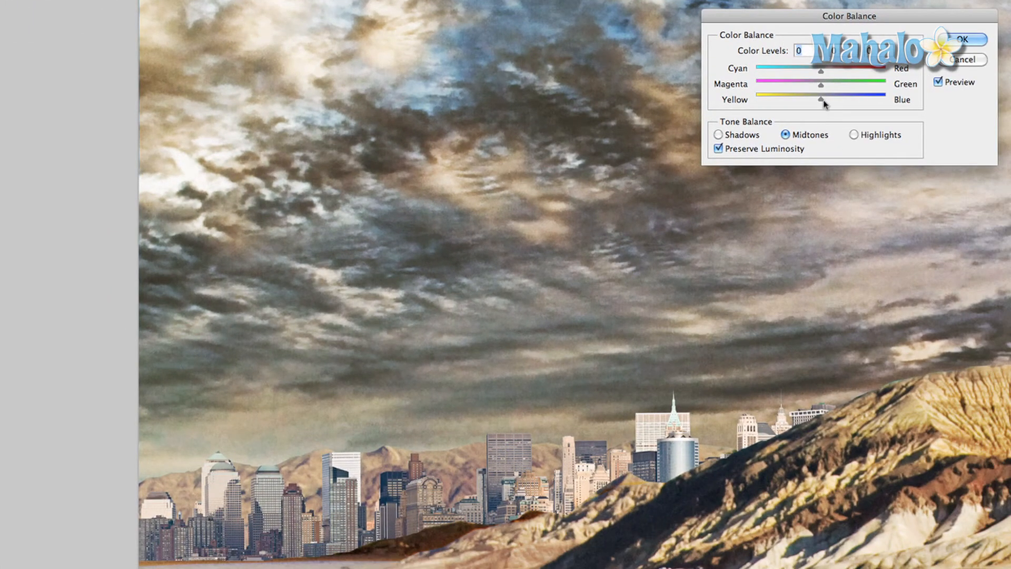
left_click_drag(821, 102, 809, 102)
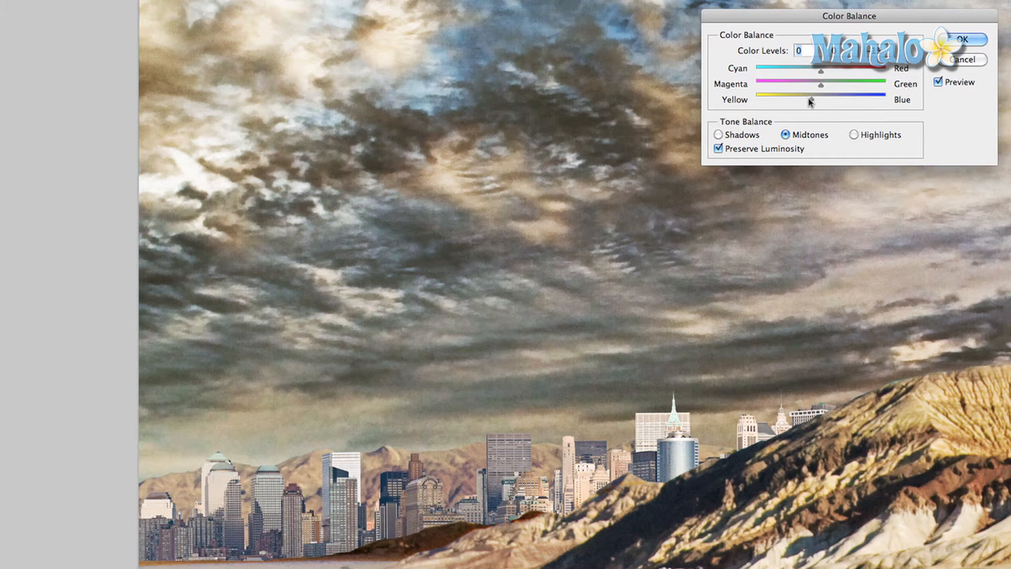
left_click_drag(811, 101, 795, 101)
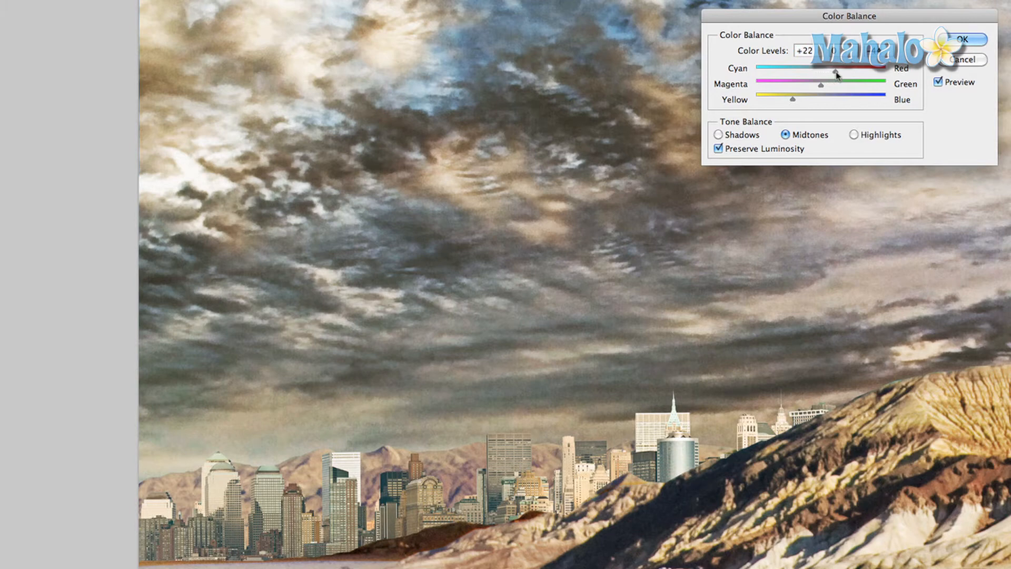
left_click_drag(835, 73, 844, 73)
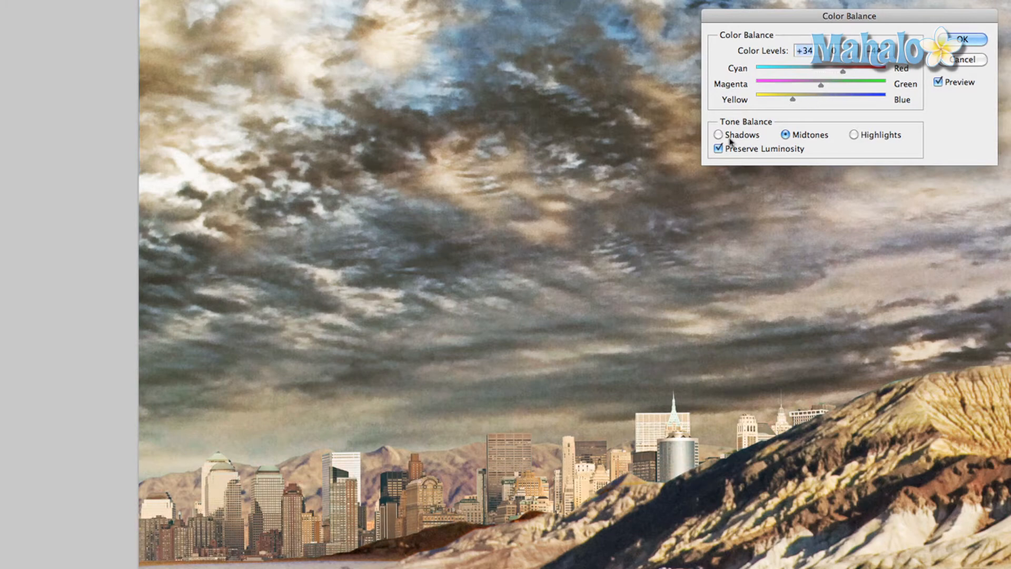
Switch Color Balance to Shadows and nudge the shadow color slider.
left_click(719, 134)
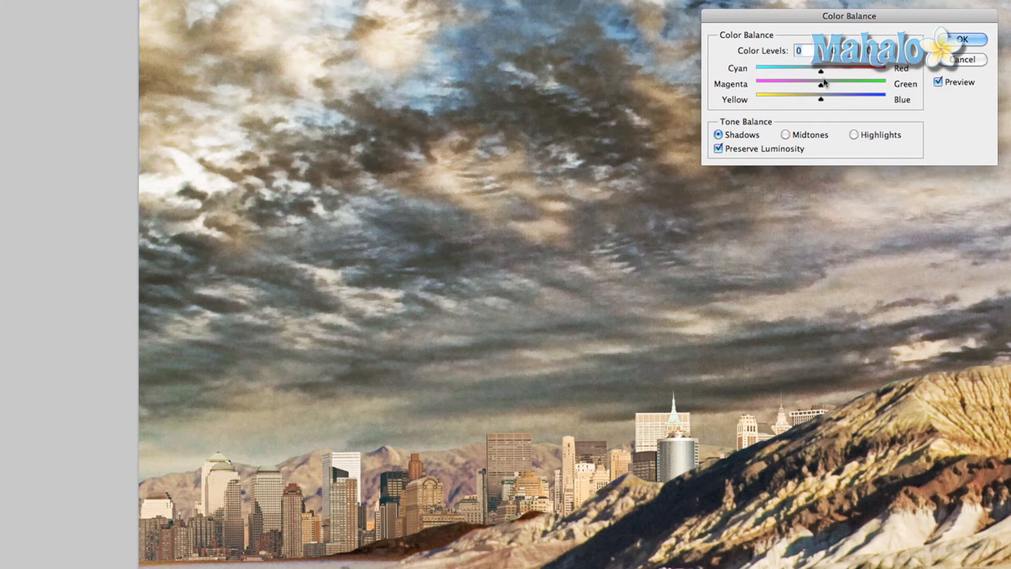
left_click_drag(820, 73, 835, 73)
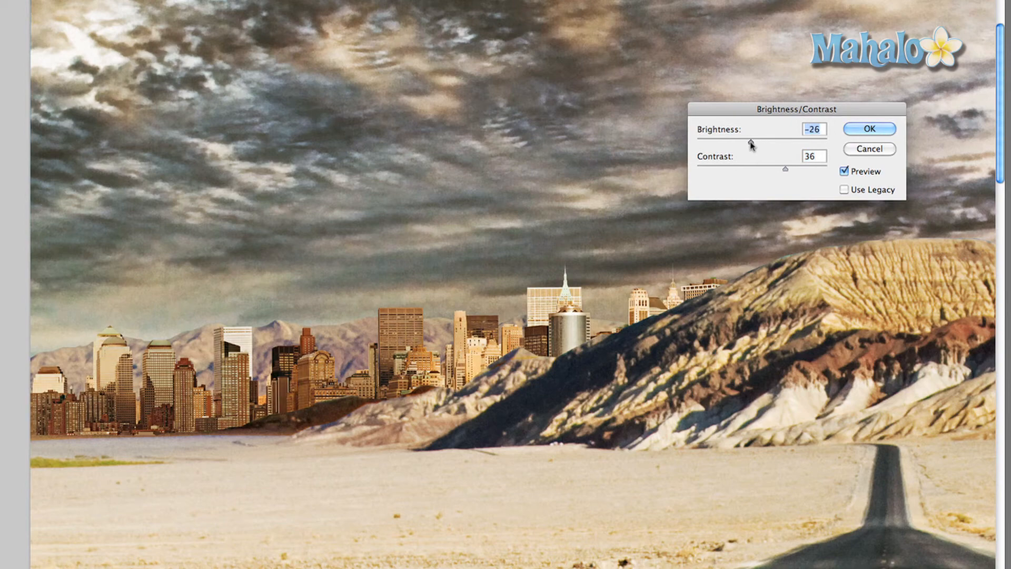
Lower Brightness to about -26 with Contrast around 36.
left_click_drag(751, 143, 745, 142)
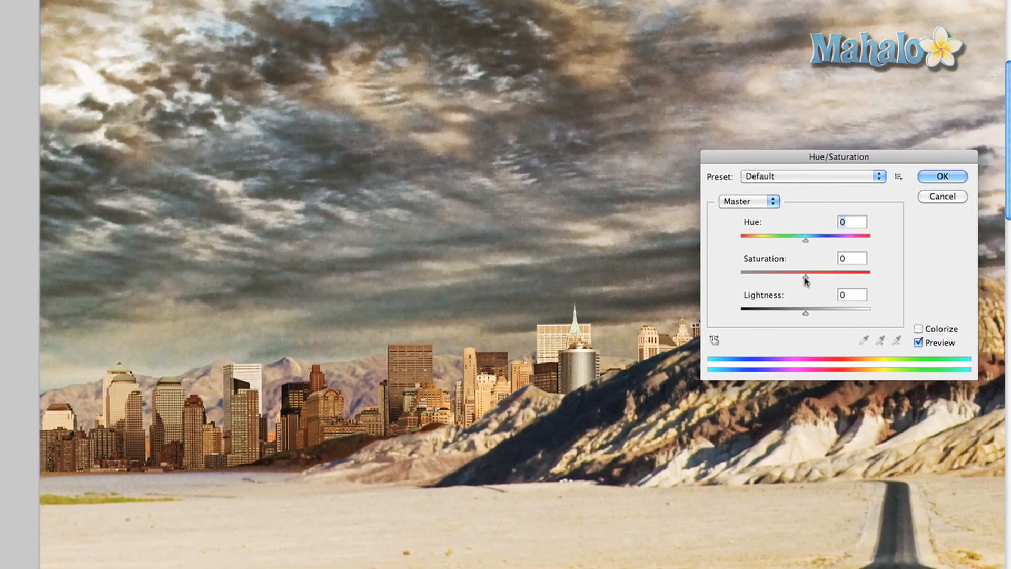
Drag Master Saturation down to -25 for a muted look.
left_click_drag(806, 280, 792, 281)
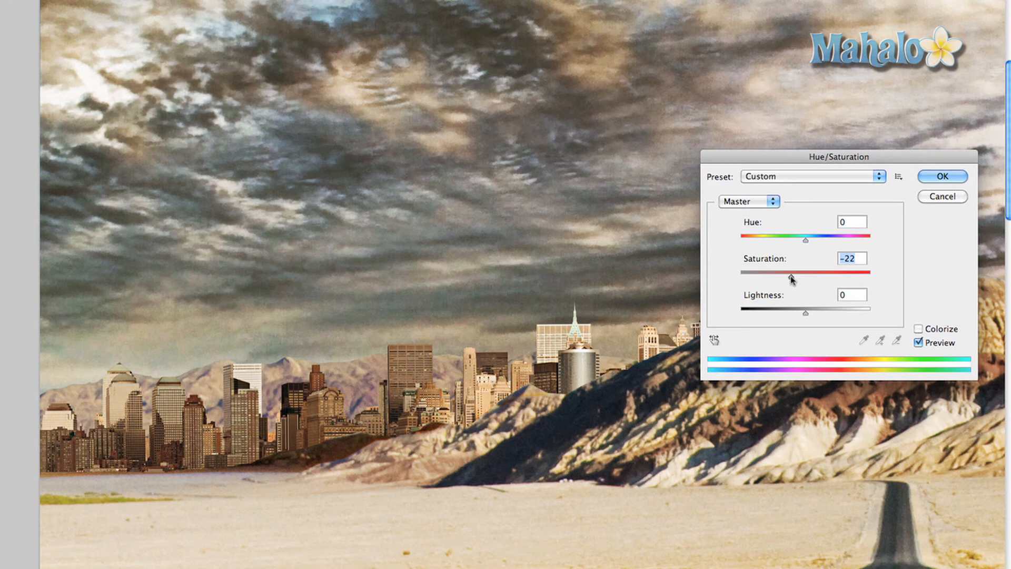
left_click_drag(793, 277, 787, 278)
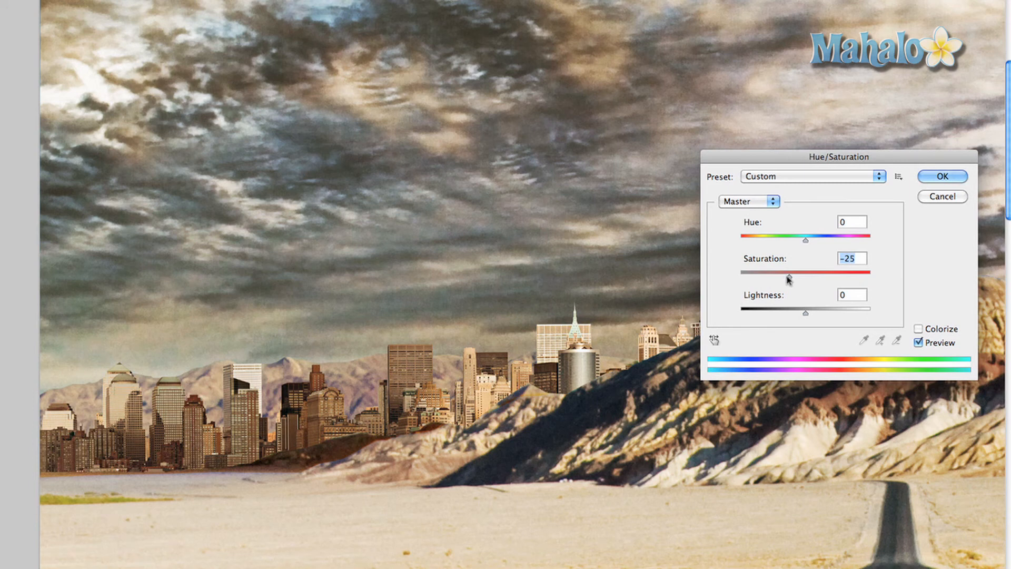